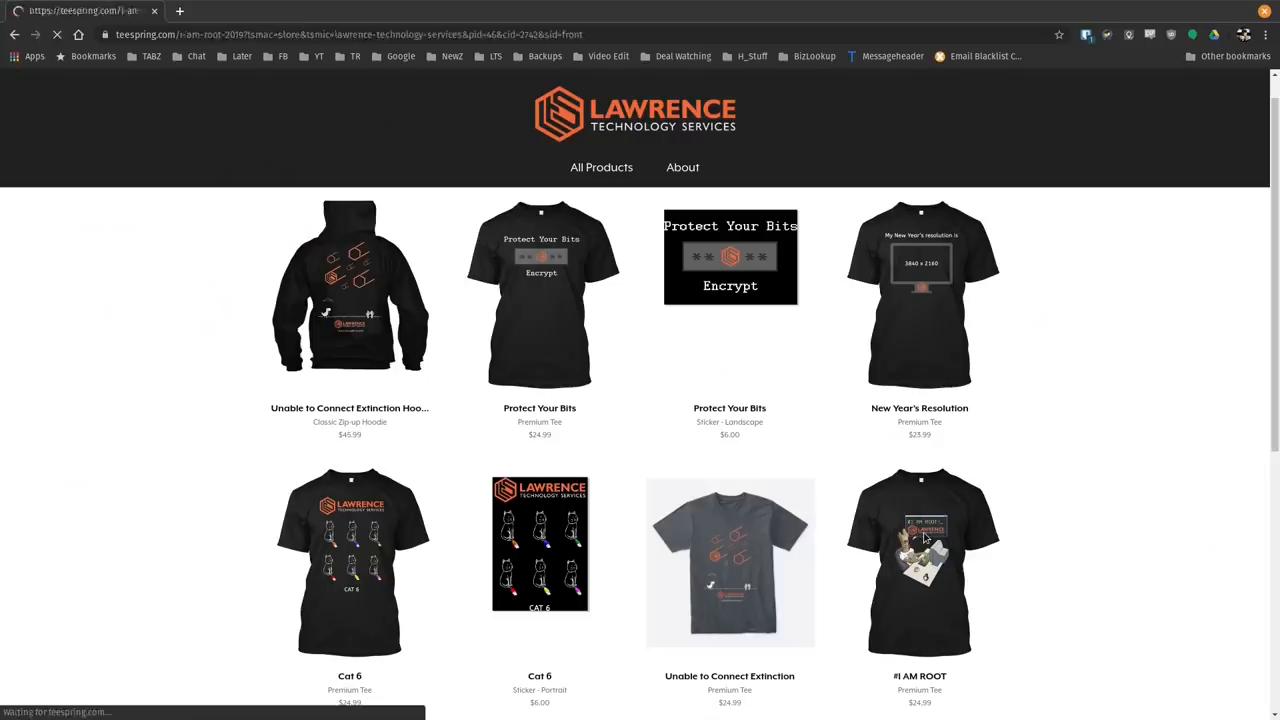
Go from the Teespring store to the Lawrence Systems community forums and browse the categories
left_click(920, 562)
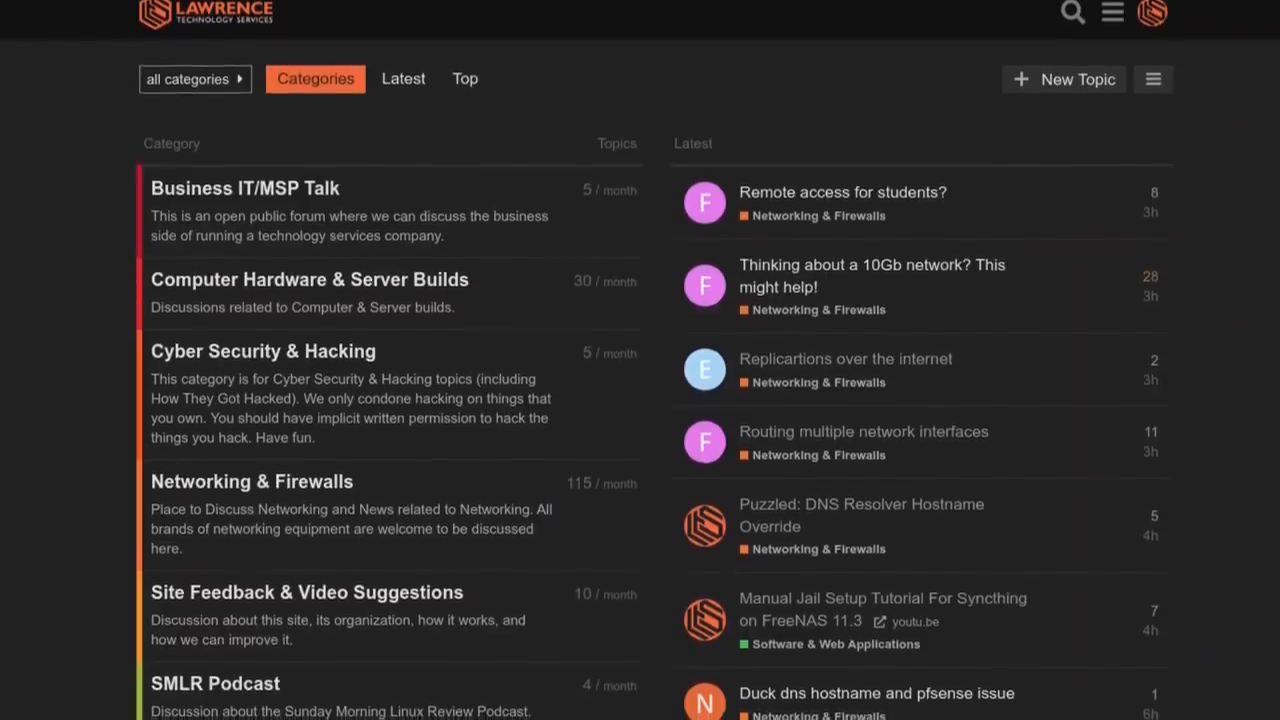
scroll("down", 3)
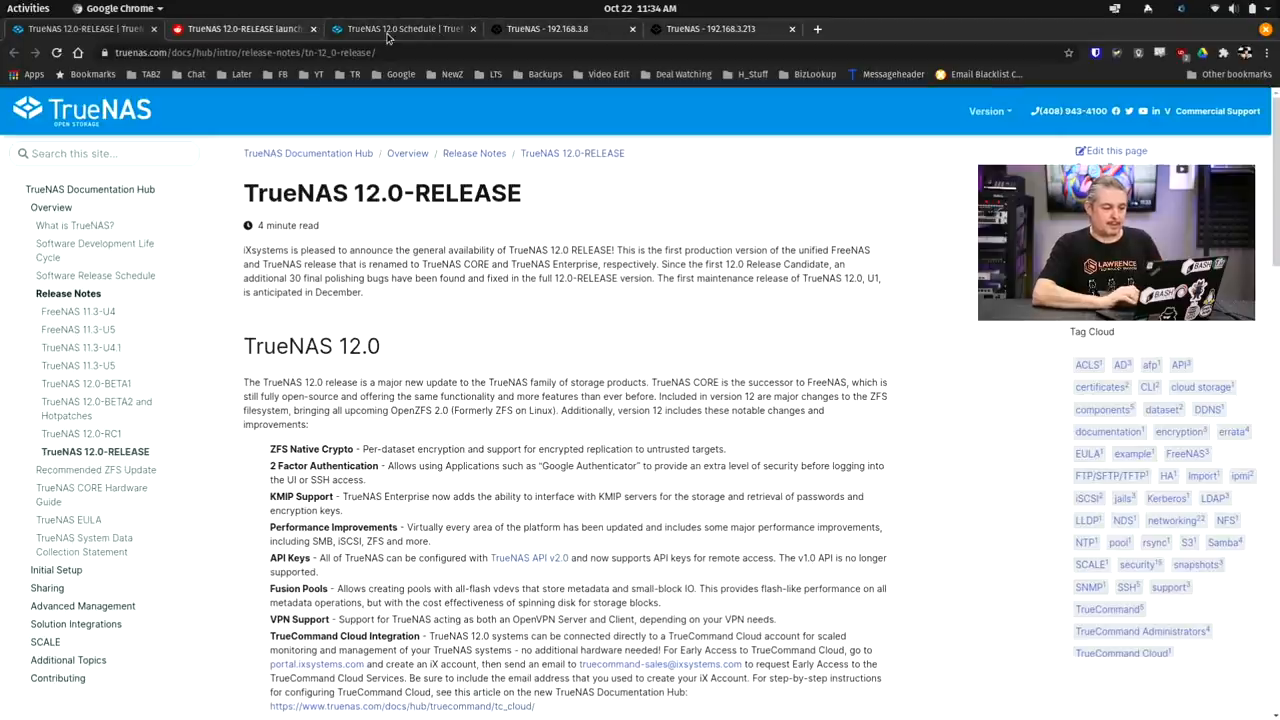
Read the Reddit TrueNAS 12.0 launch post, then view the TrueNAS 12.0 Schedule forum thread
left_click(244, 28)
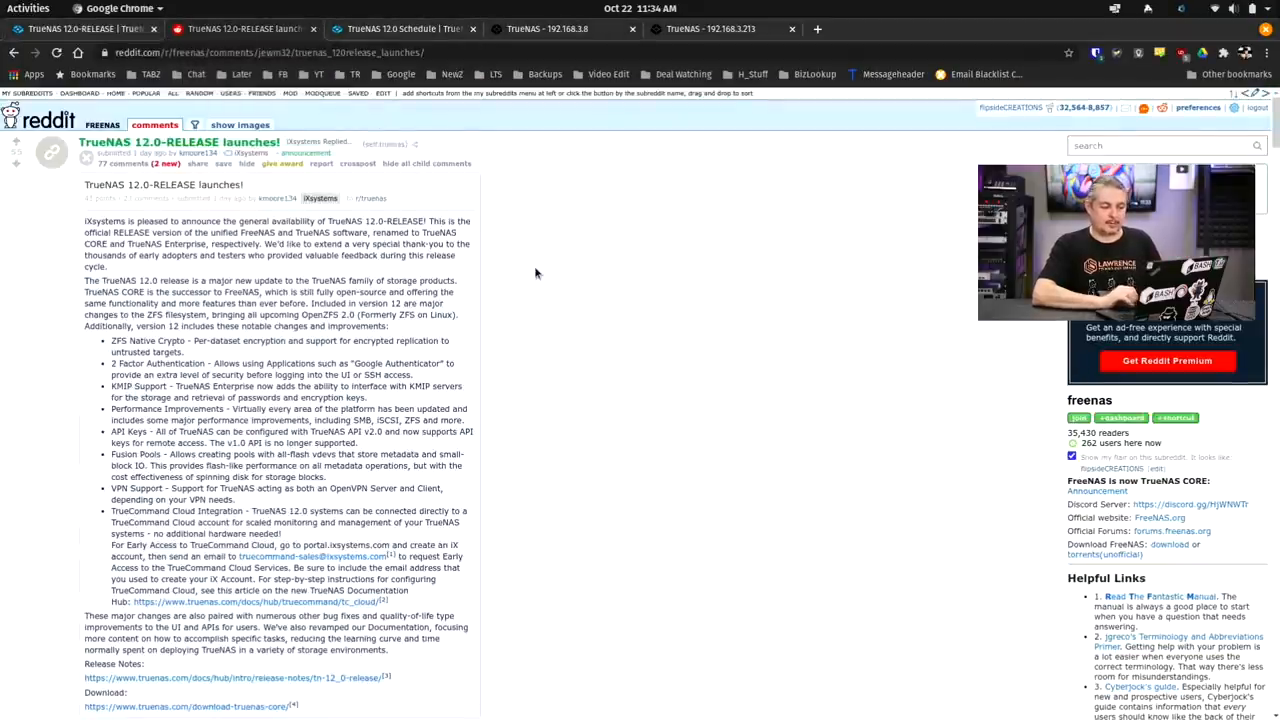
scroll("down", 3)
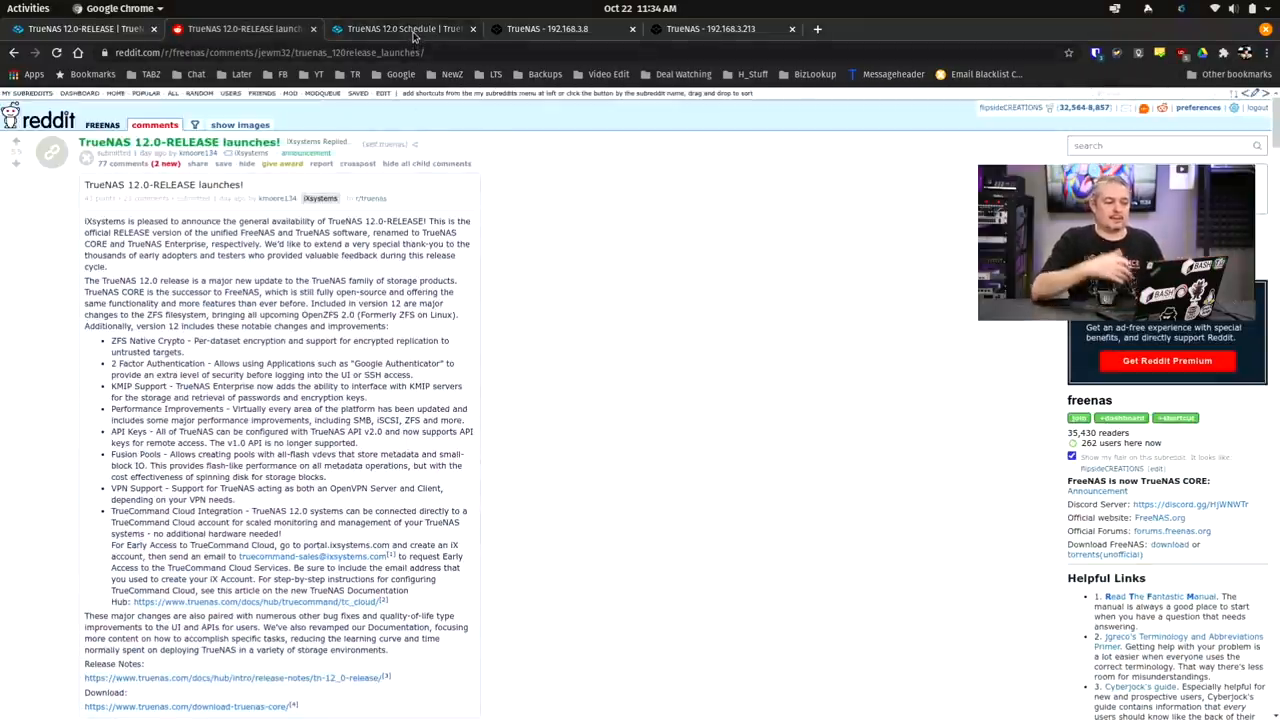
left_click(400, 28)
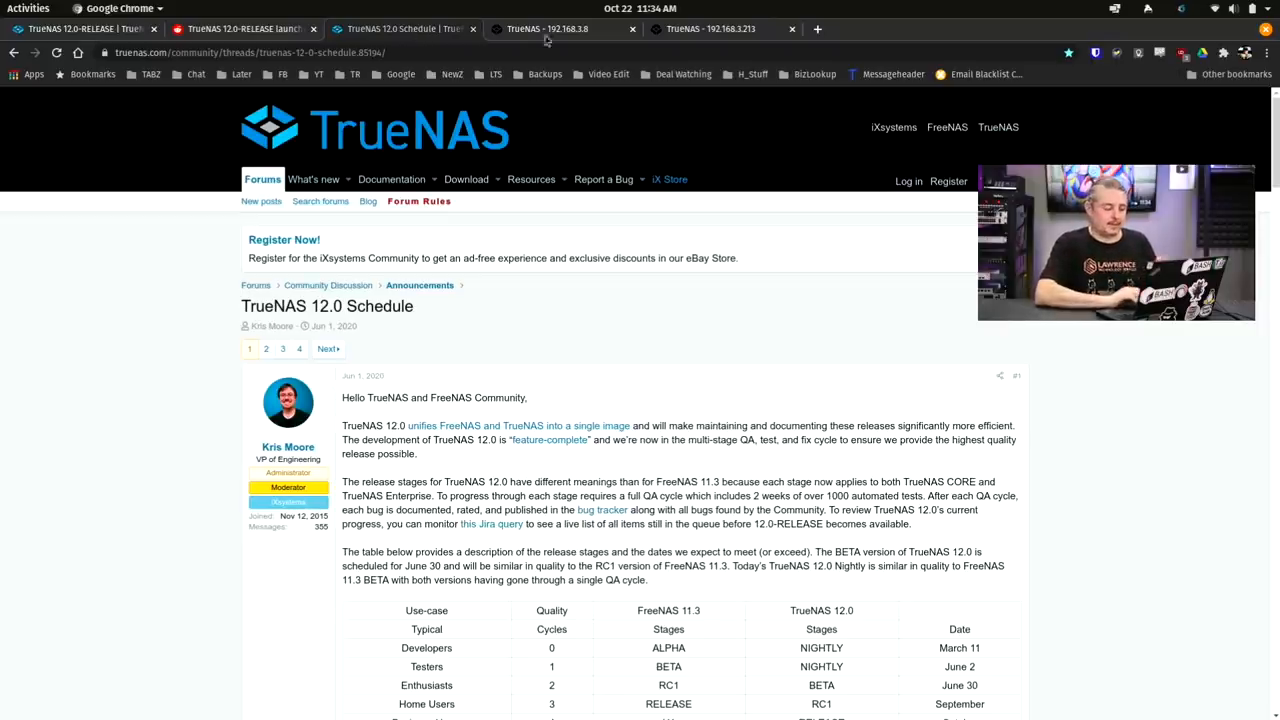
Review the 12.0 release stage table, then bring up the Dozer server's TrueNAS dashboard
scroll("down", 3)
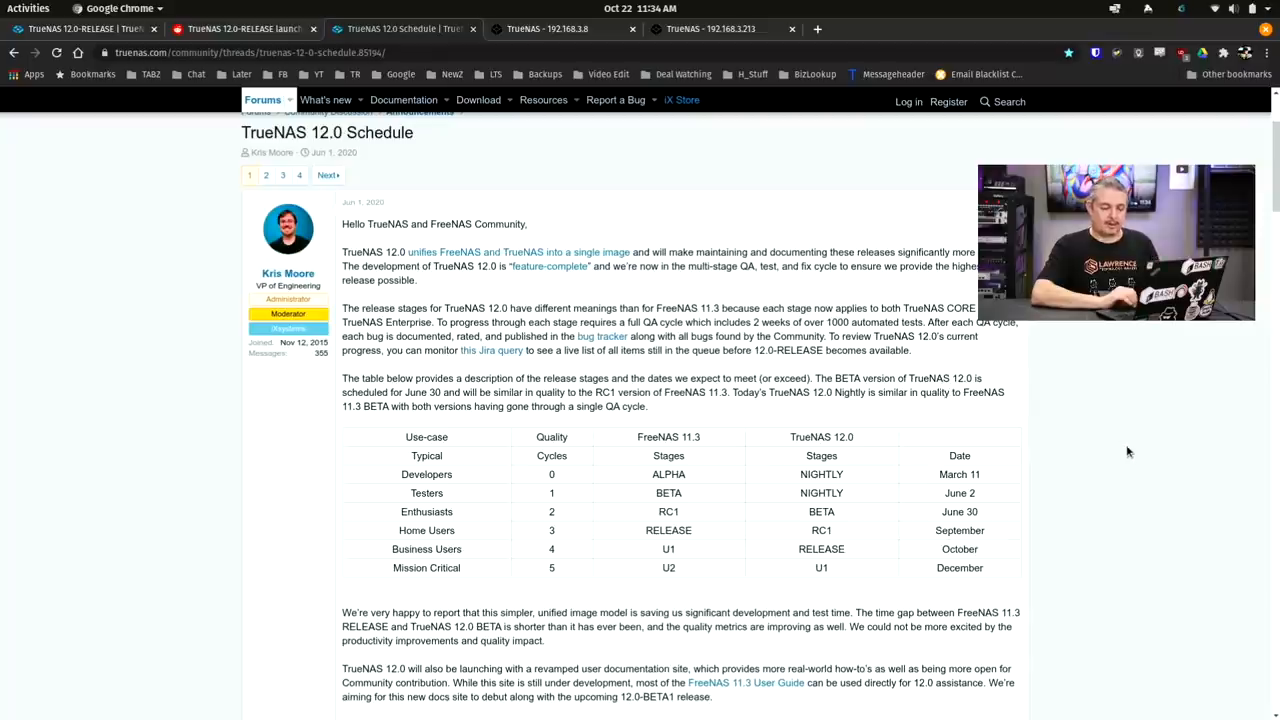
mouse_move(828, 588)
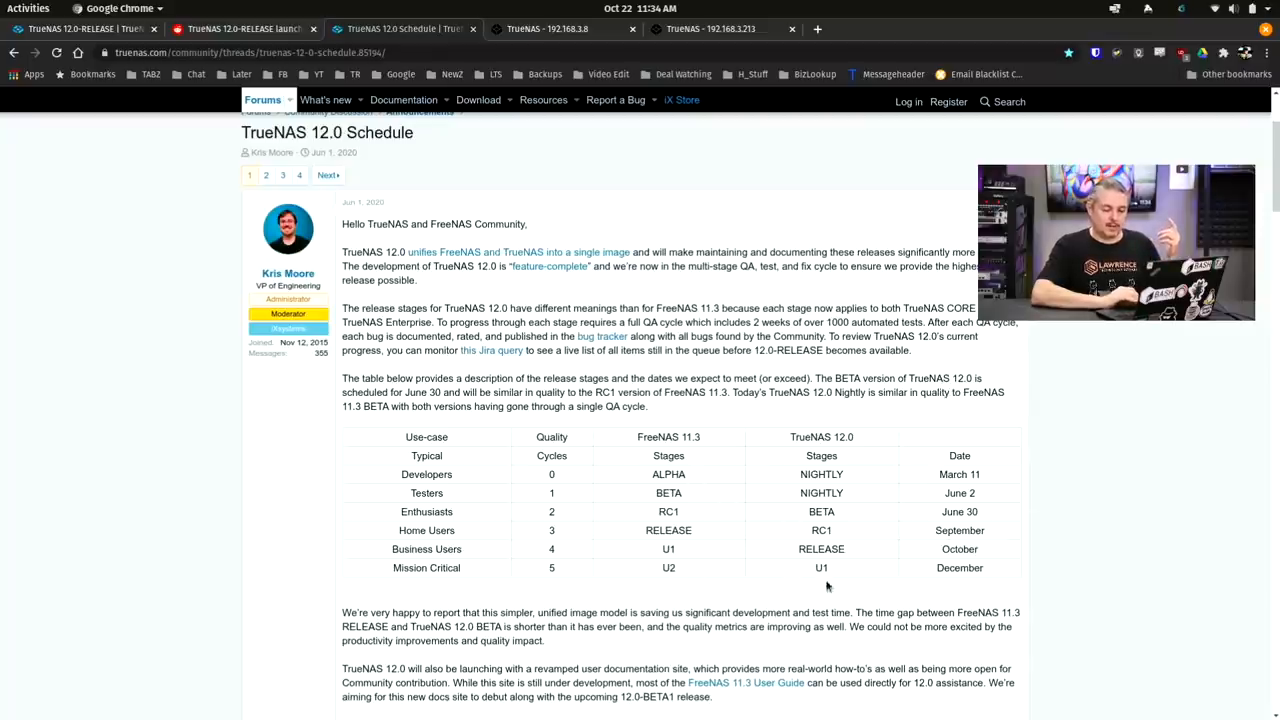
mouse_move(820, 564)
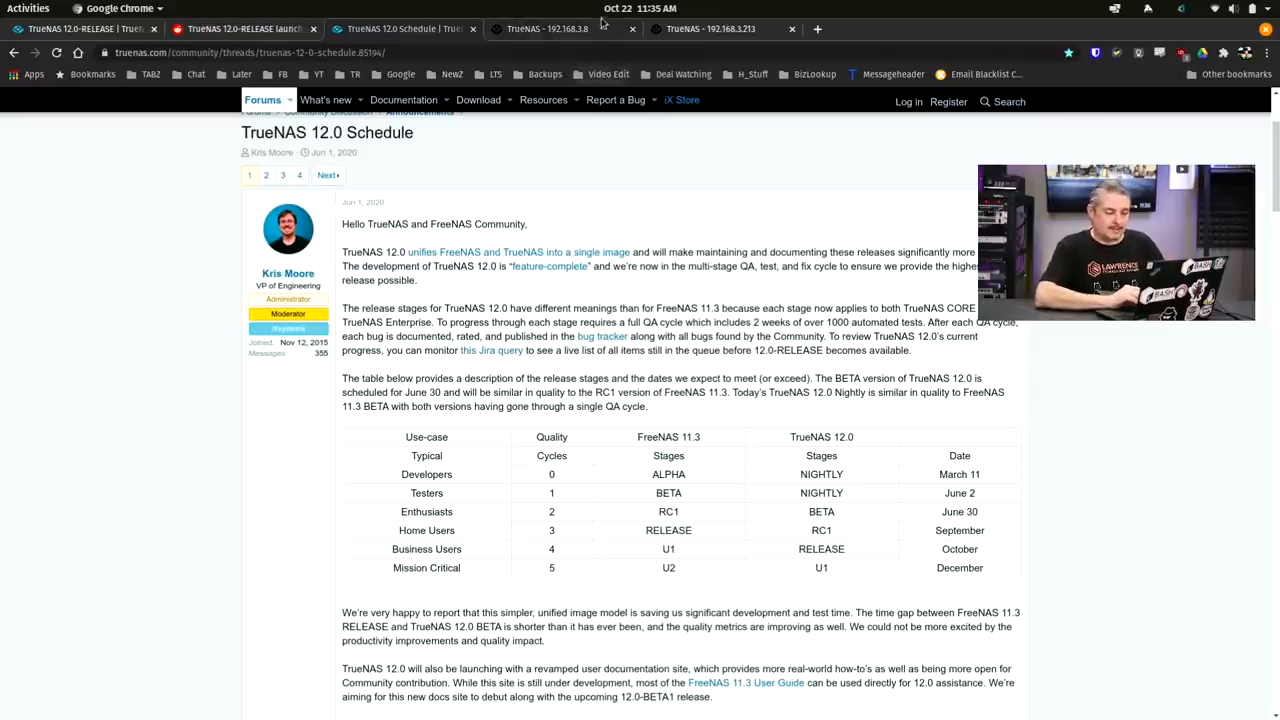
left_click(544, 28)
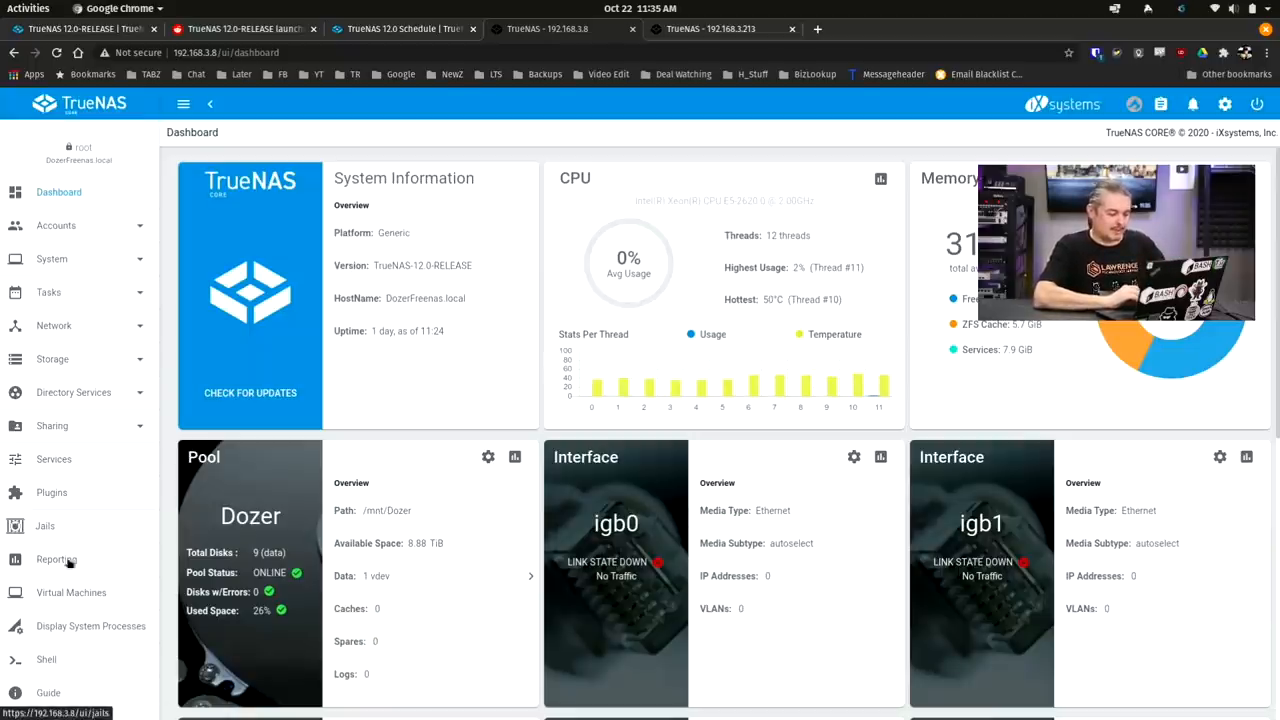
Show the Reporting page's CPU temperature and usage graphs, reloading until they appear
left_click(56, 560)
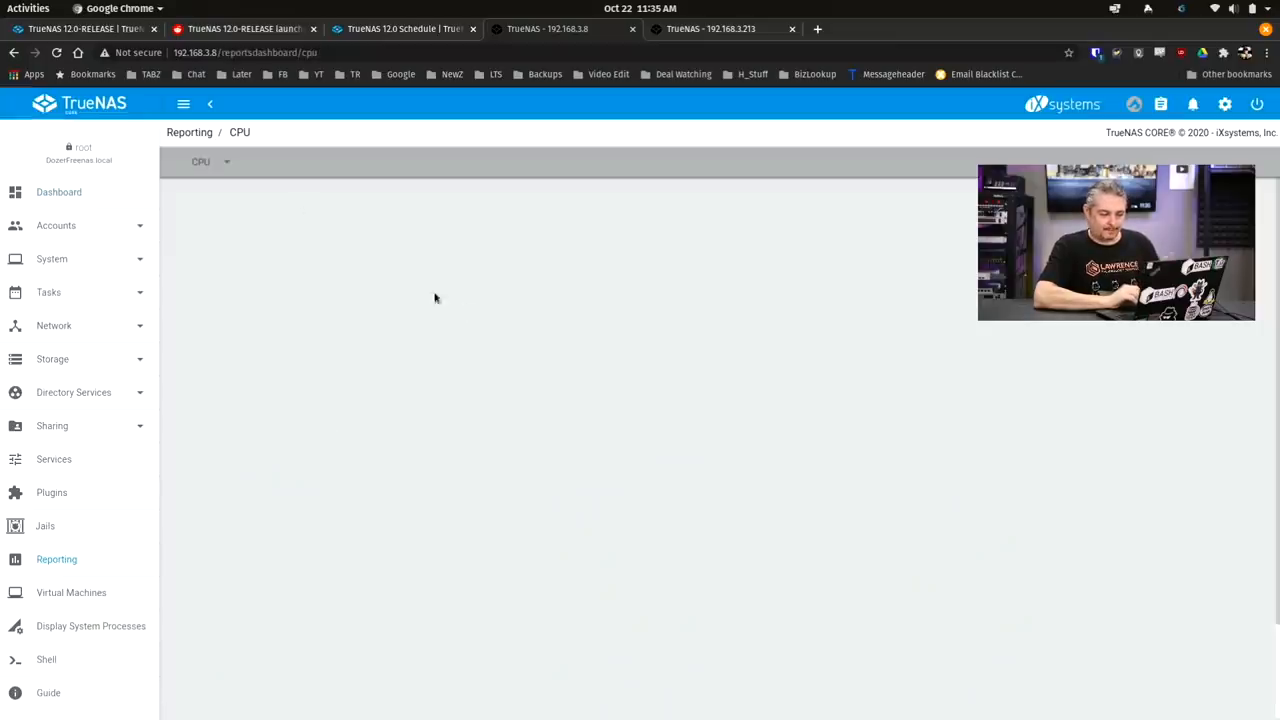
left_click(210, 160)
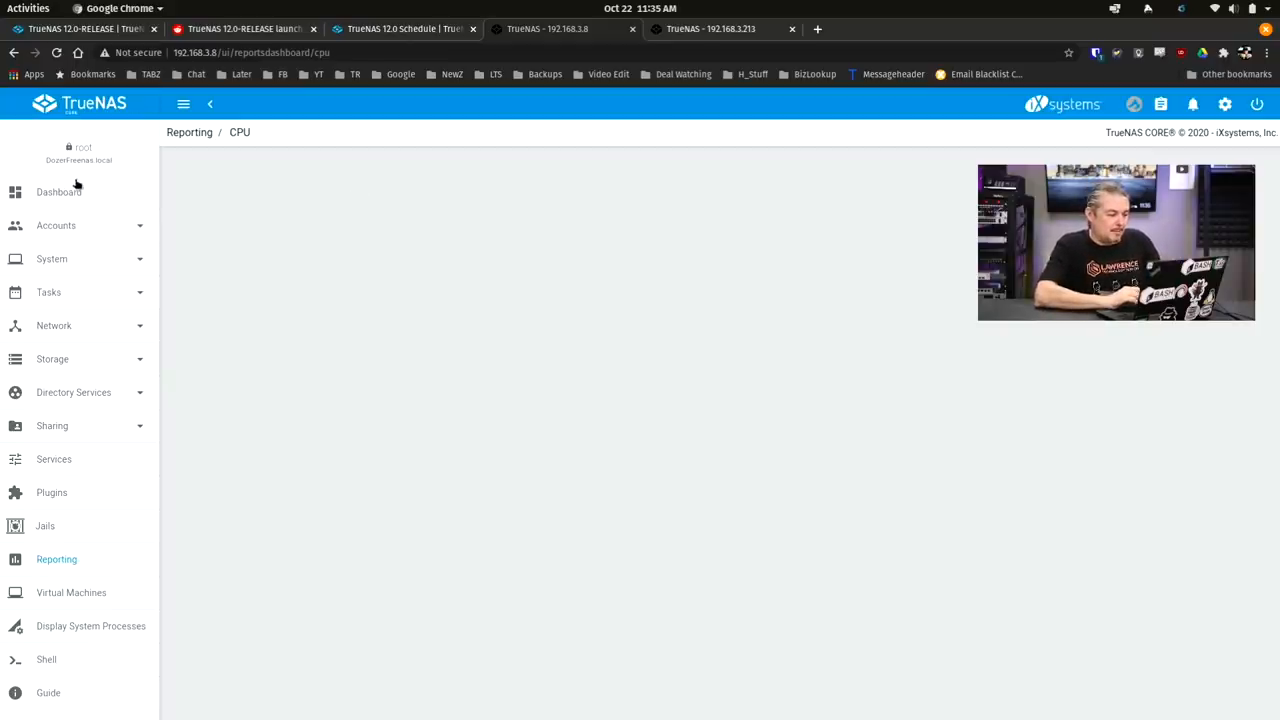
left_click(58, 192)
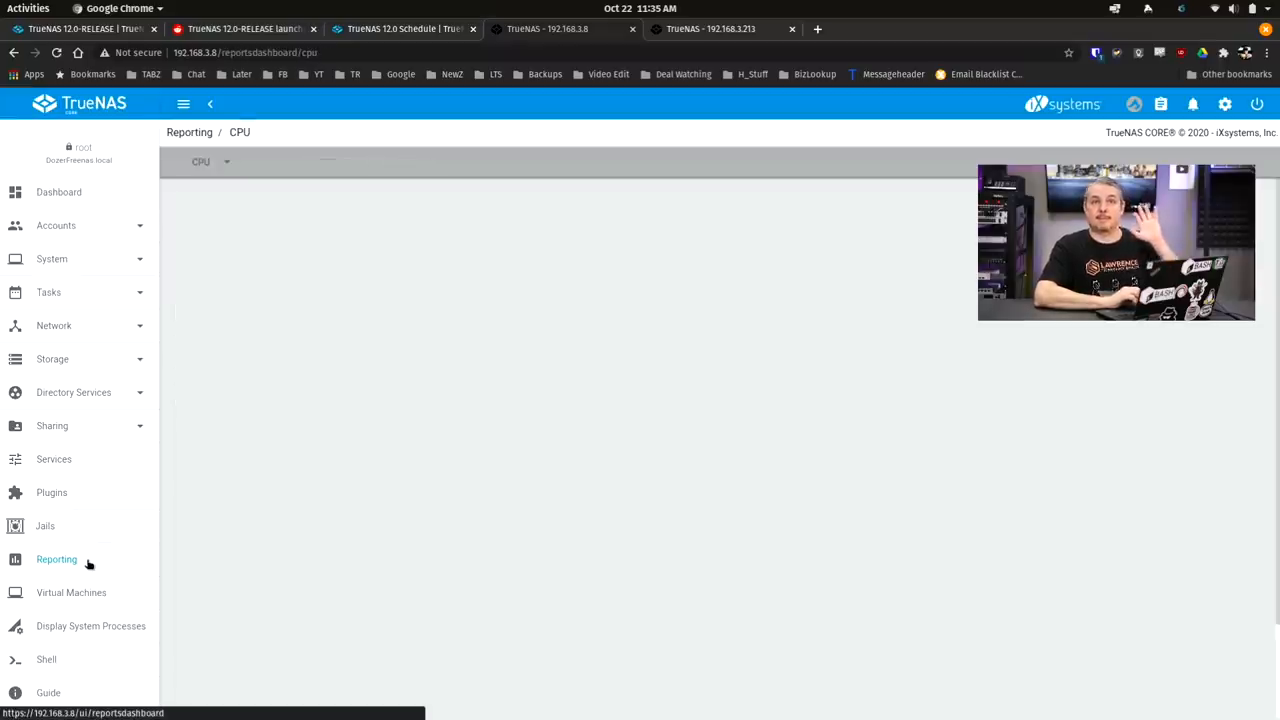
left_click(56, 560)
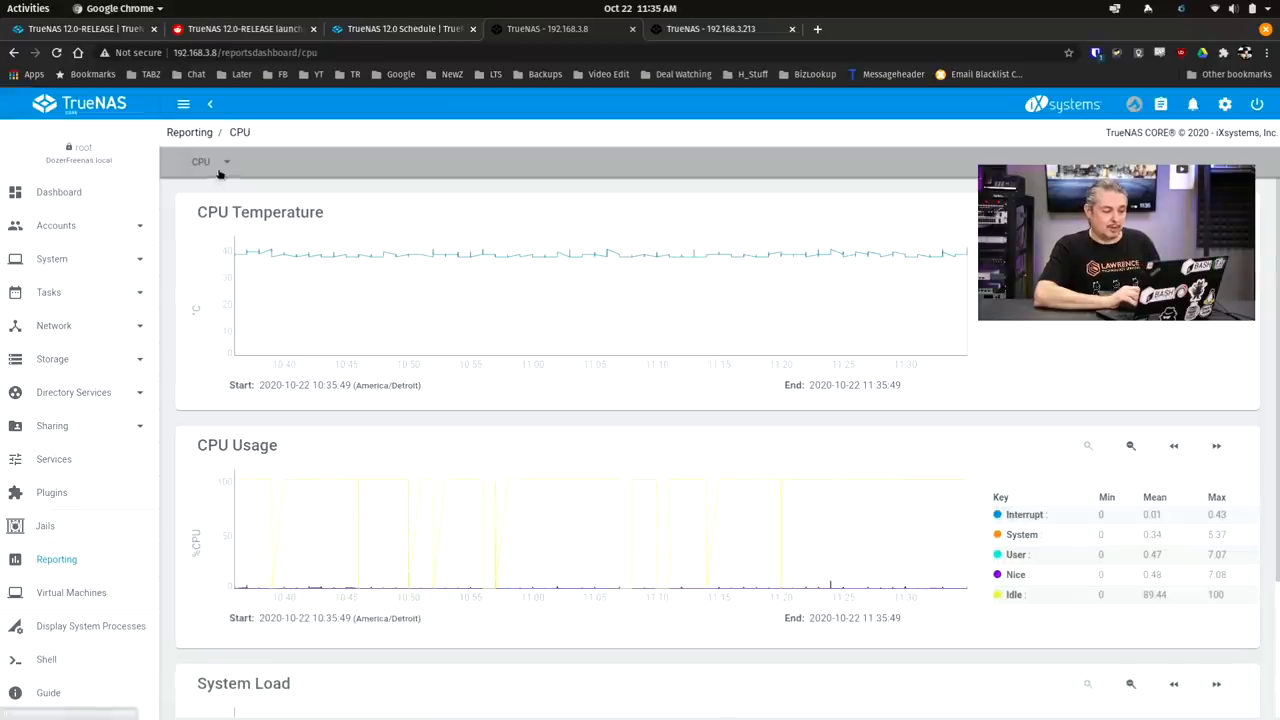
Switch Reporting to the Network report showing cxgb0 and cxgb1 traffic graphs
left_click(210, 160)
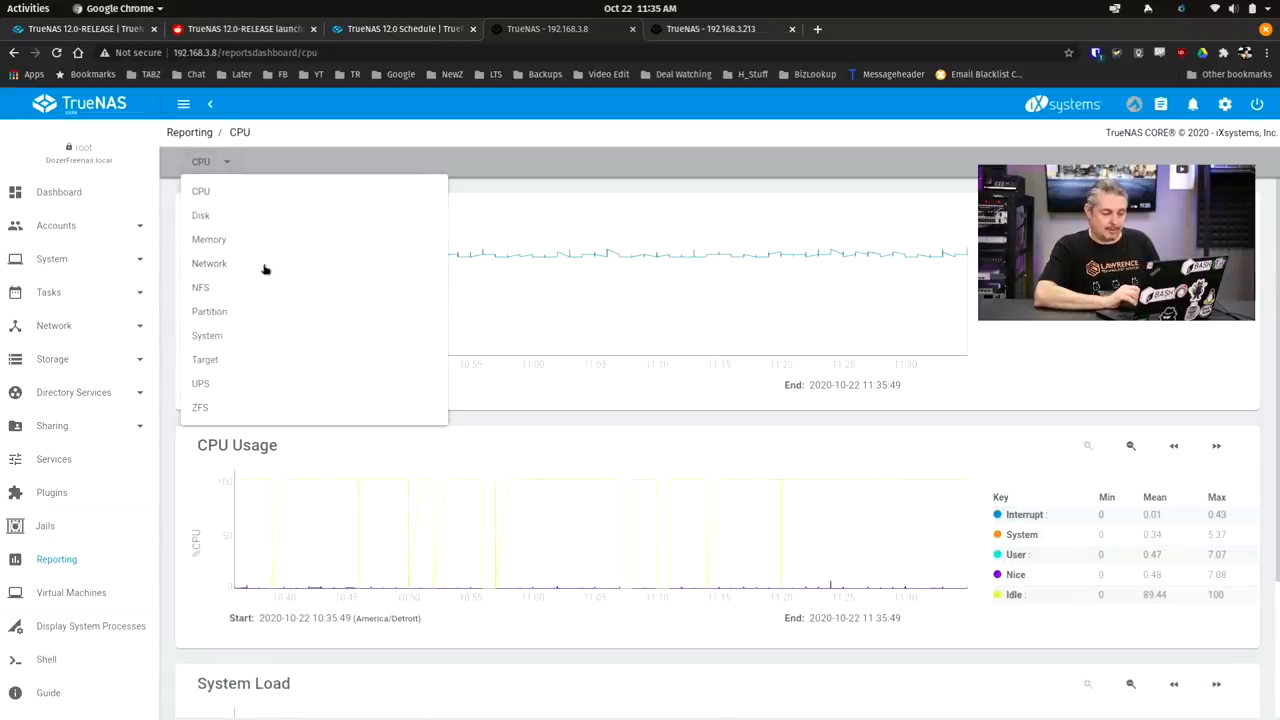
left_click(208, 264)
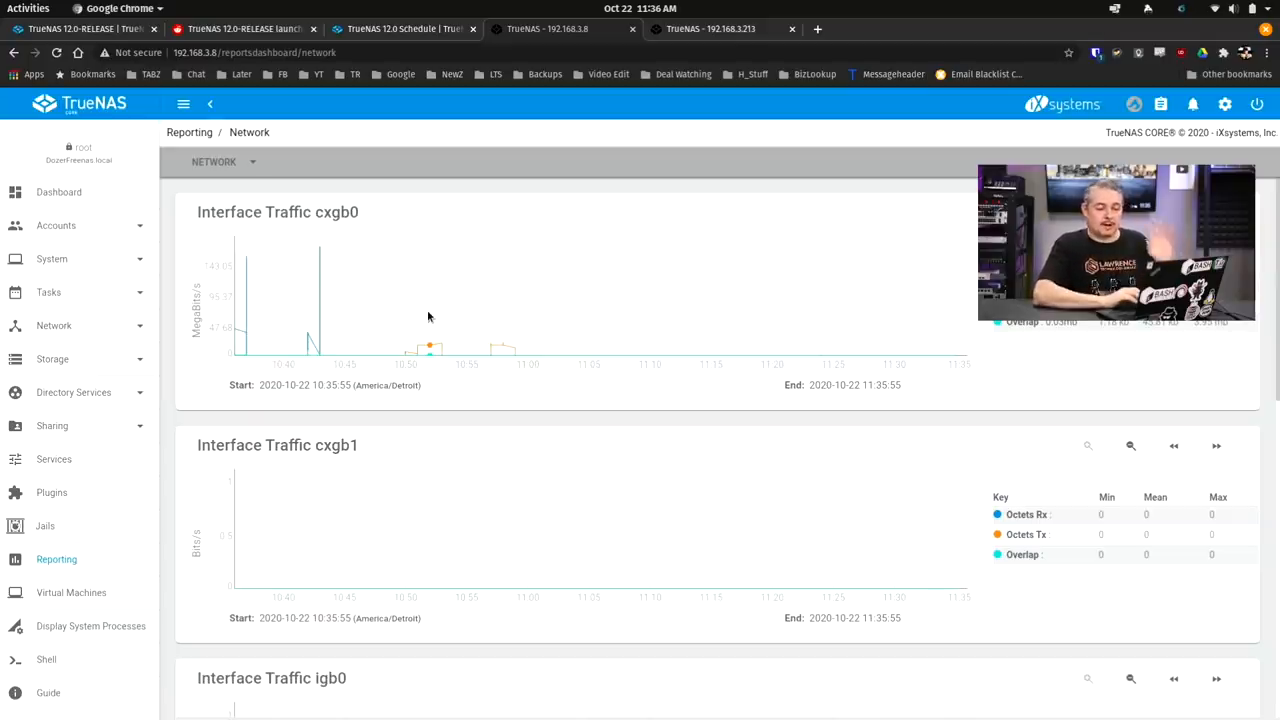
mouse_move(138, 192)
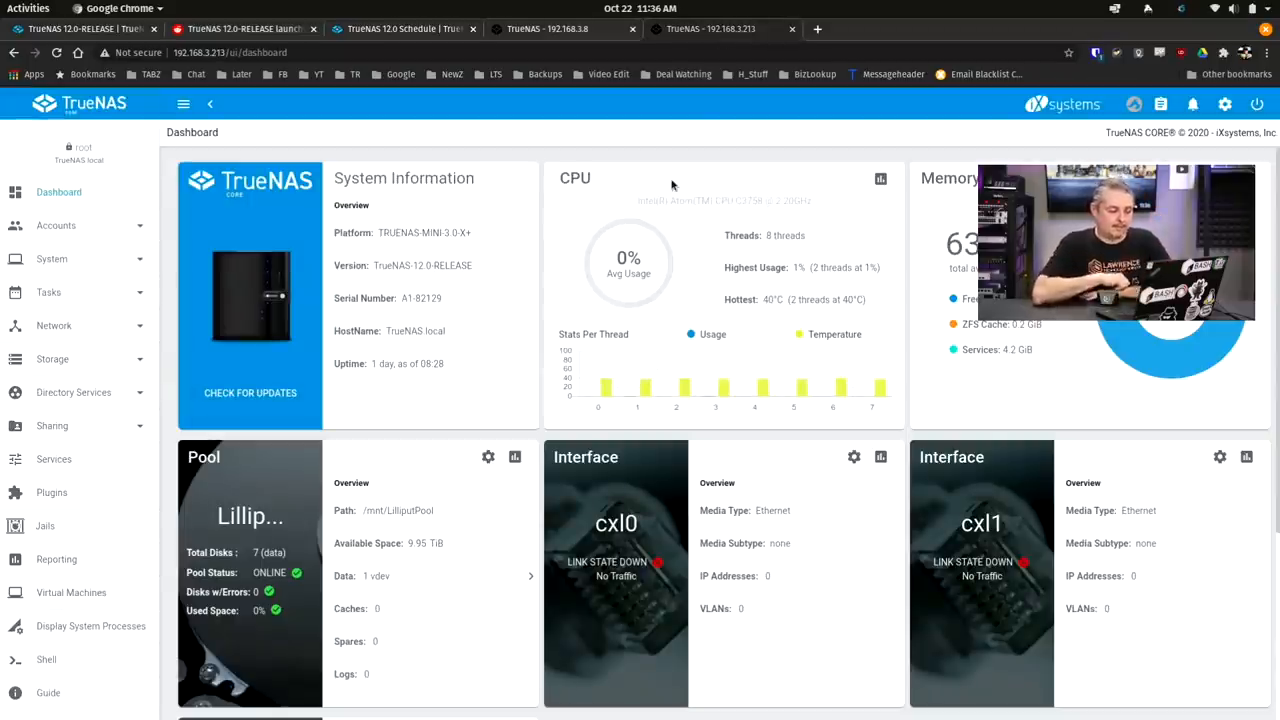
mouse_move(420, 220)
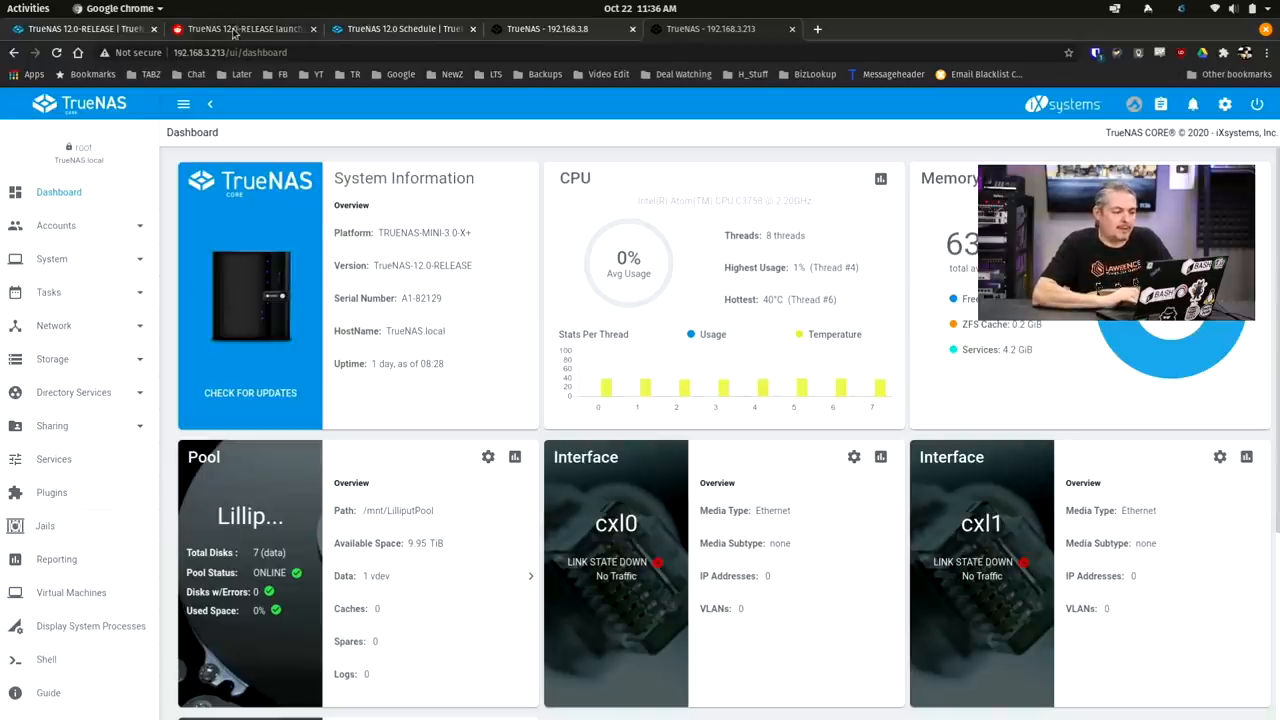
Return to the Reddit TrueNAS 12.0 launch discussion comments
left_click(244, 28)
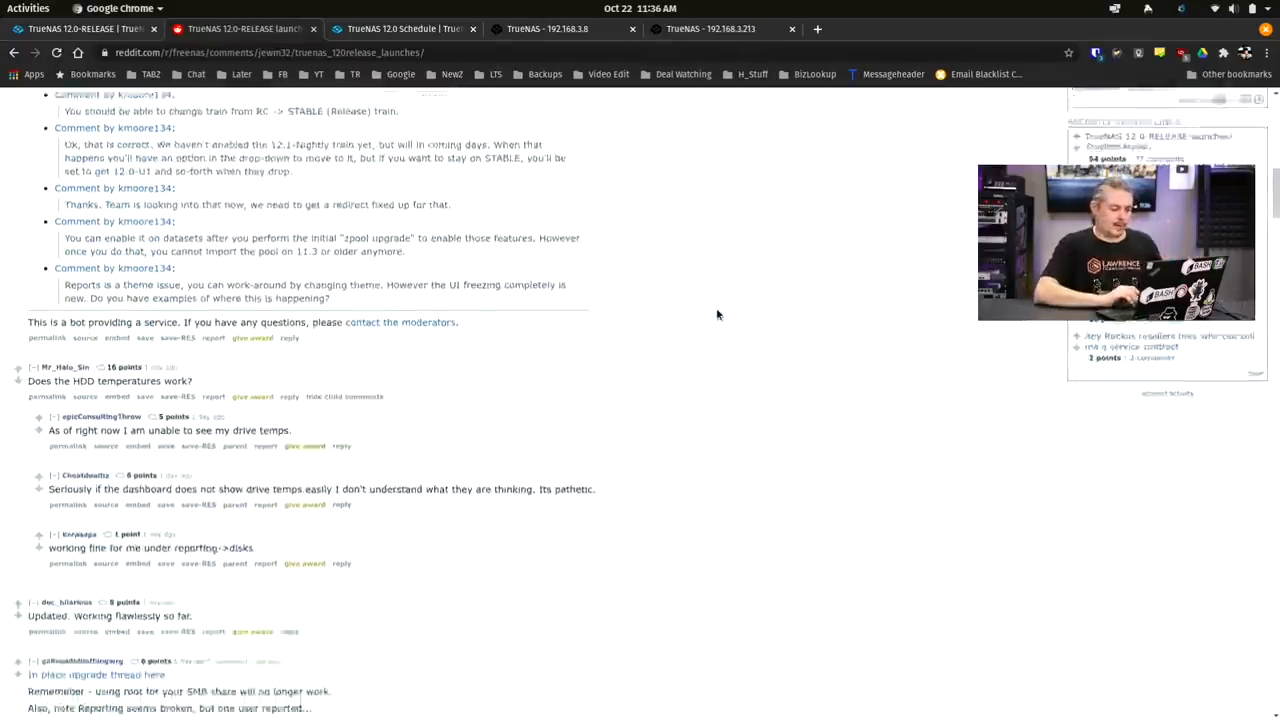
Read through the Reddit release announcement and its comments on missing drive temperature reporting
scroll("down", 3)
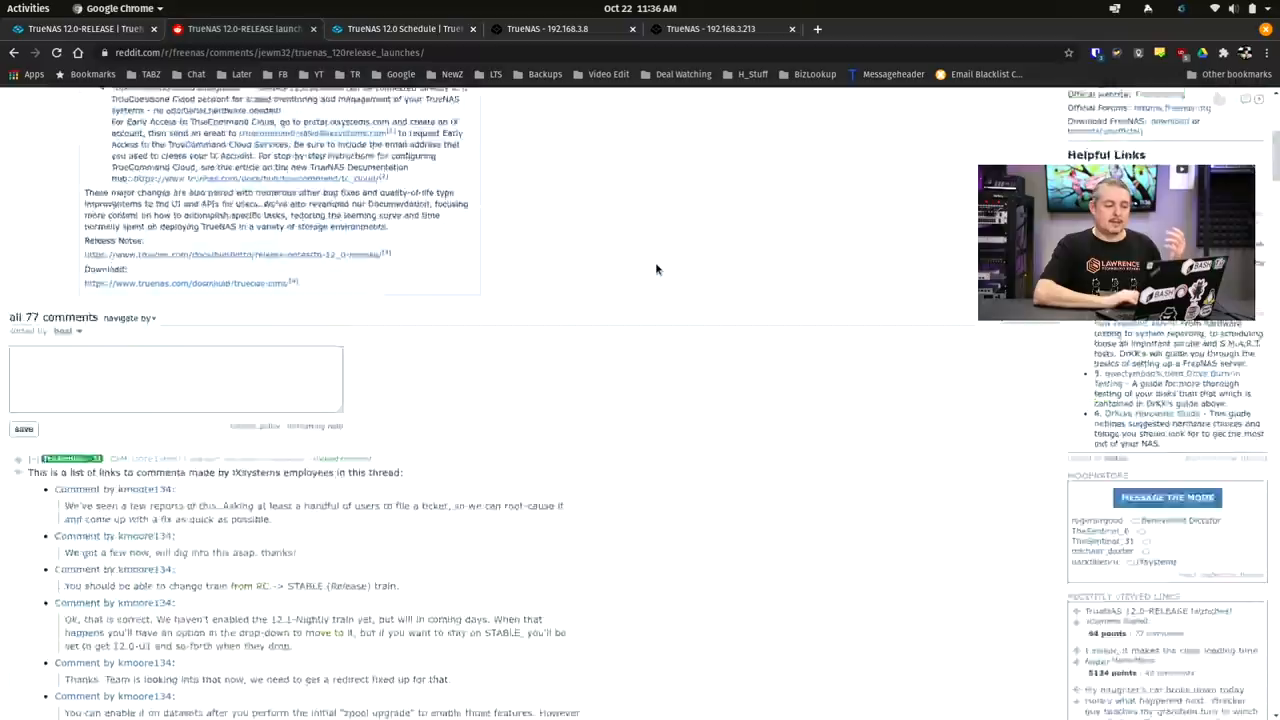
scroll("up", 3)
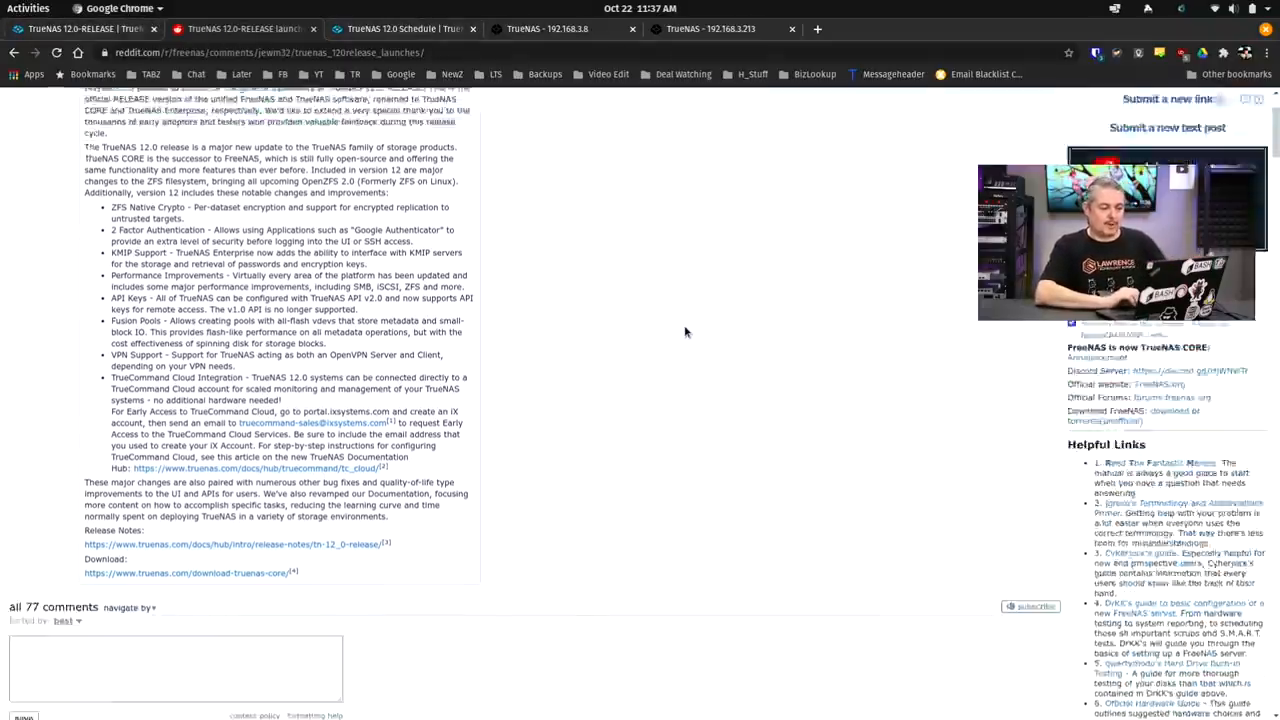
scroll("down", 3)
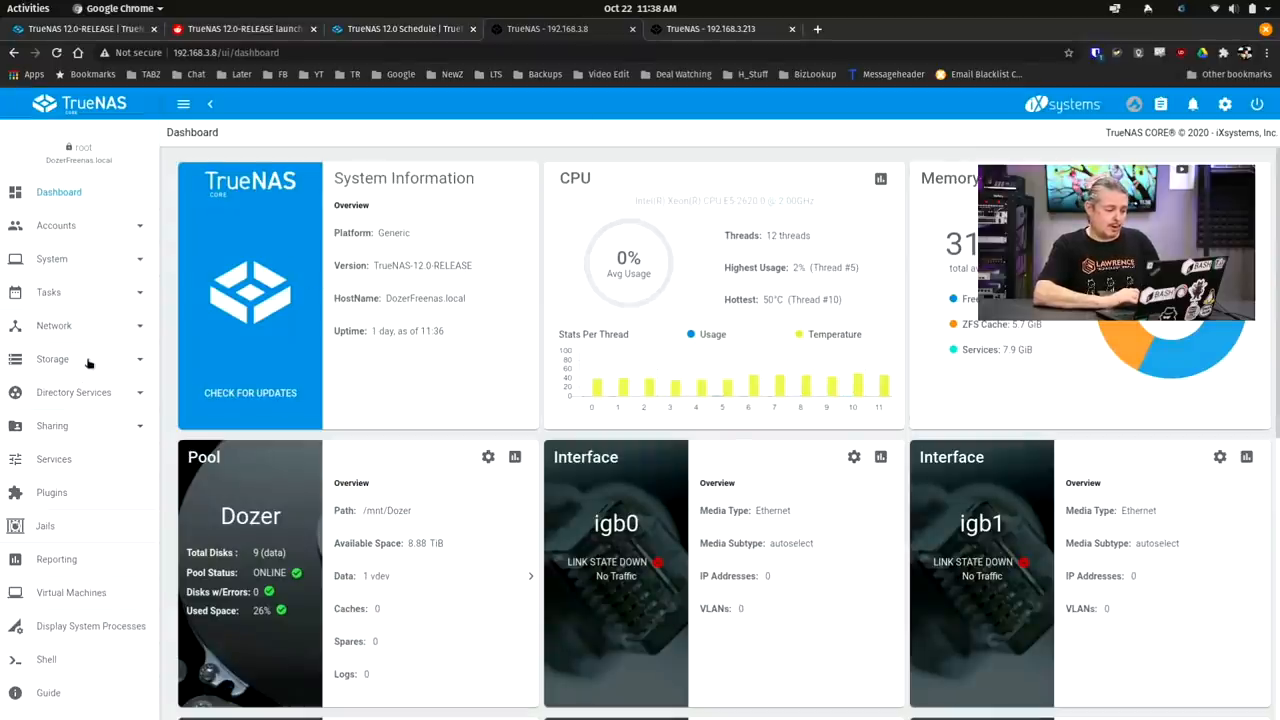
From Storage Pools, start adding a new dataset to the Dozer pool
left_click(52, 358)
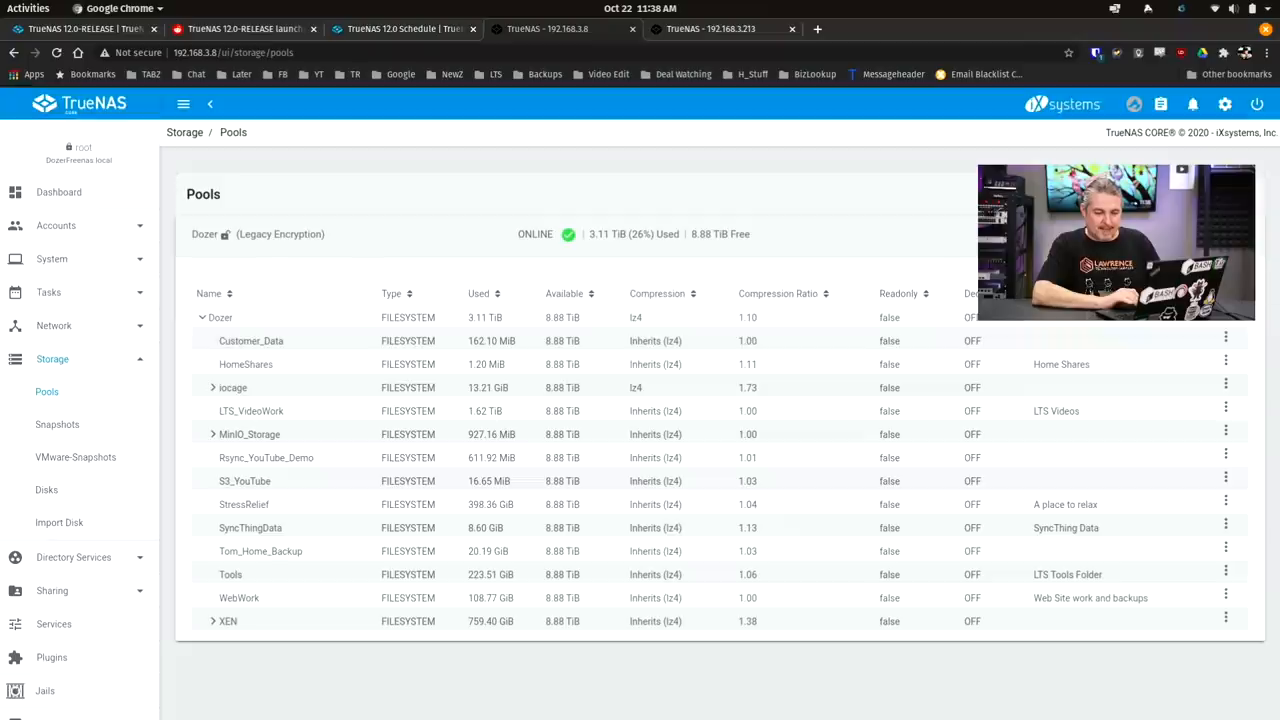
left_click(1224, 316)
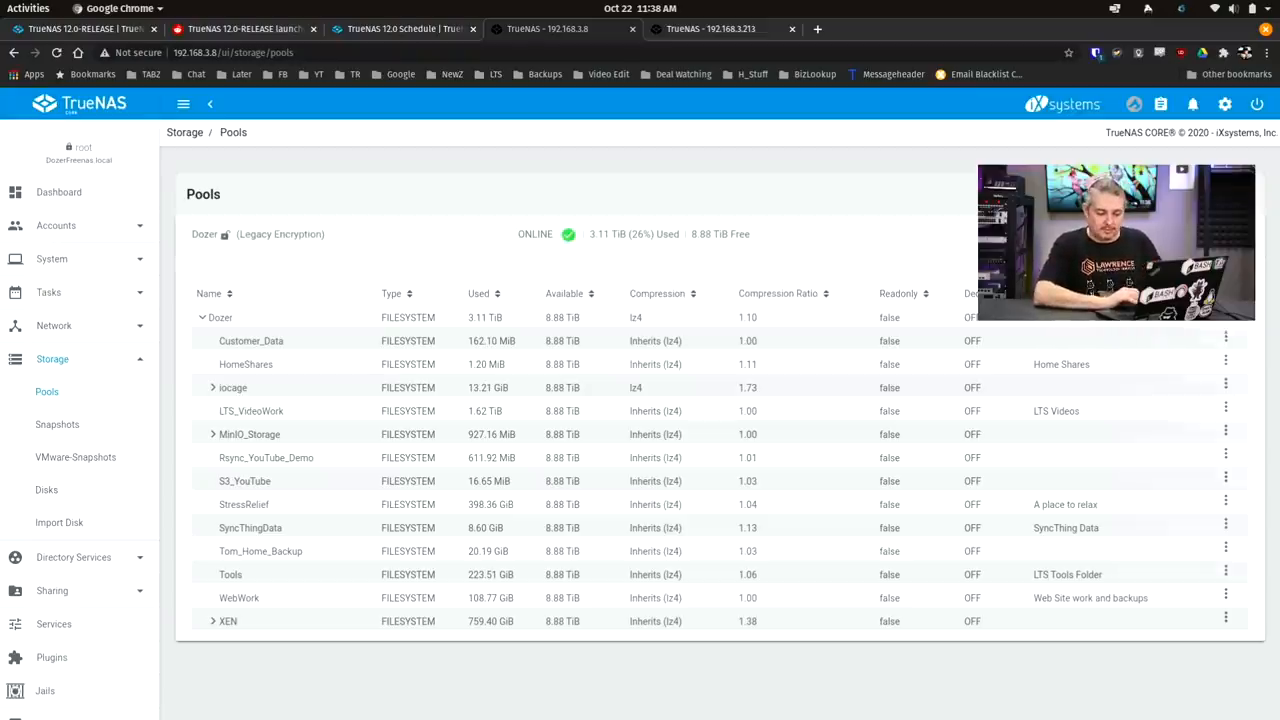
left_click(220, 316)
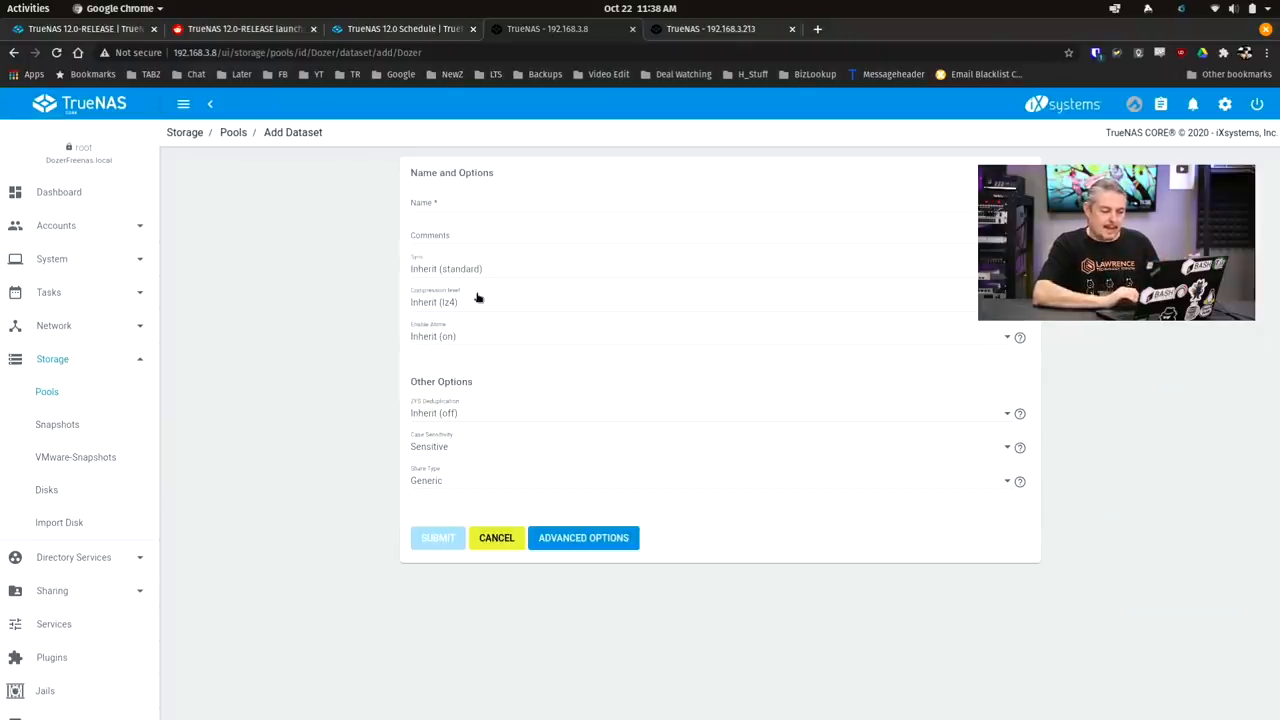
mouse_move(488, 496)
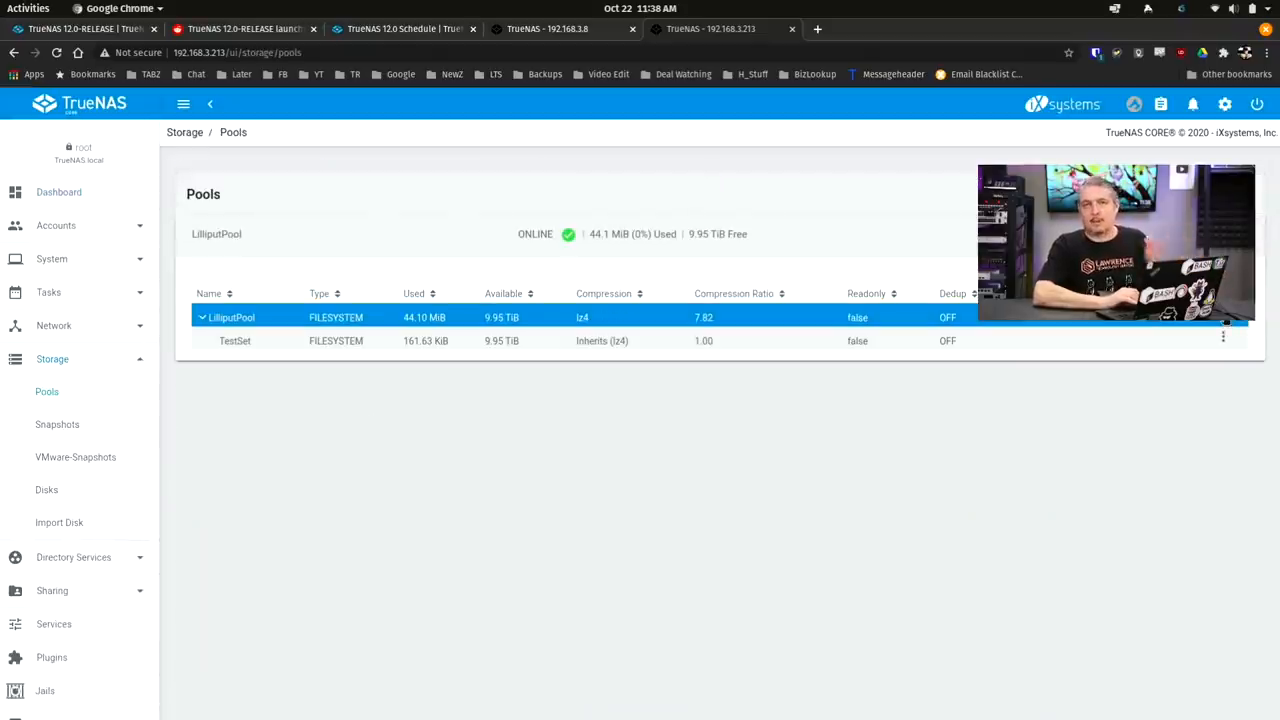
Start a new dataset on LilliputPool and expand its advanced options (quotas, record size, ACL)
left_click(1222, 336)
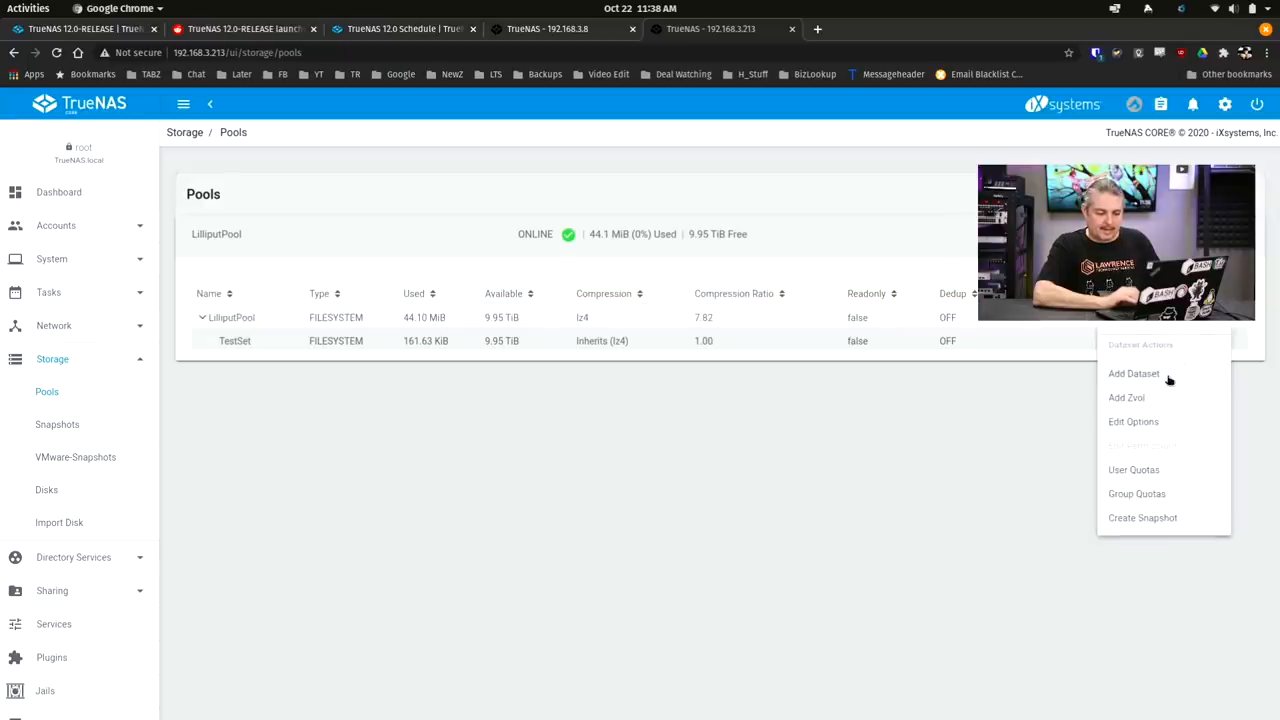
left_click(1132, 374)
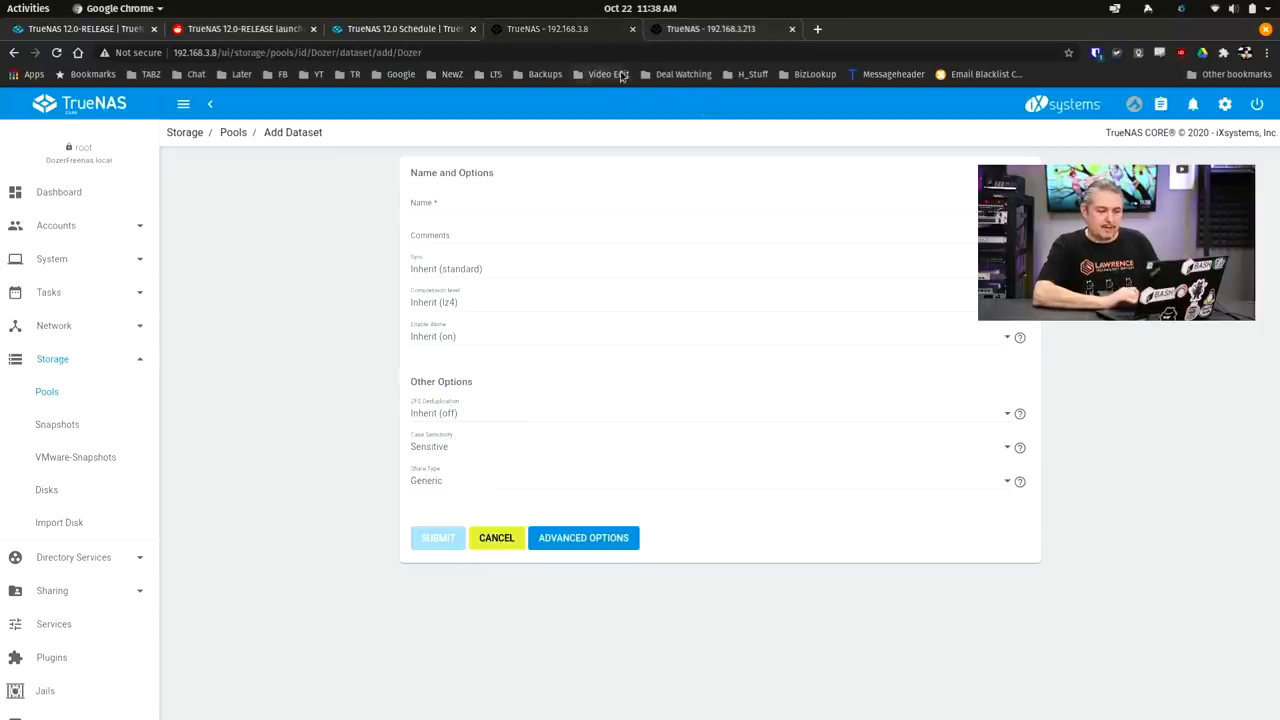
left_click(584, 538)
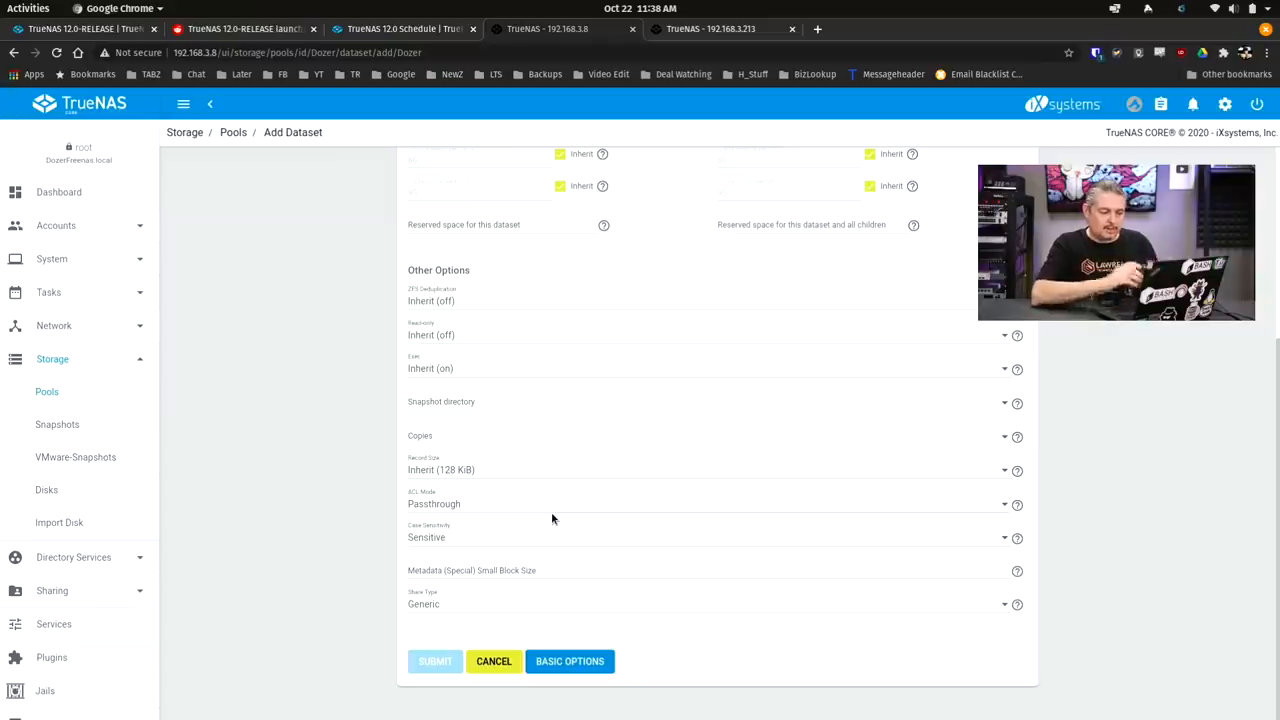
mouse_move(630, 176)
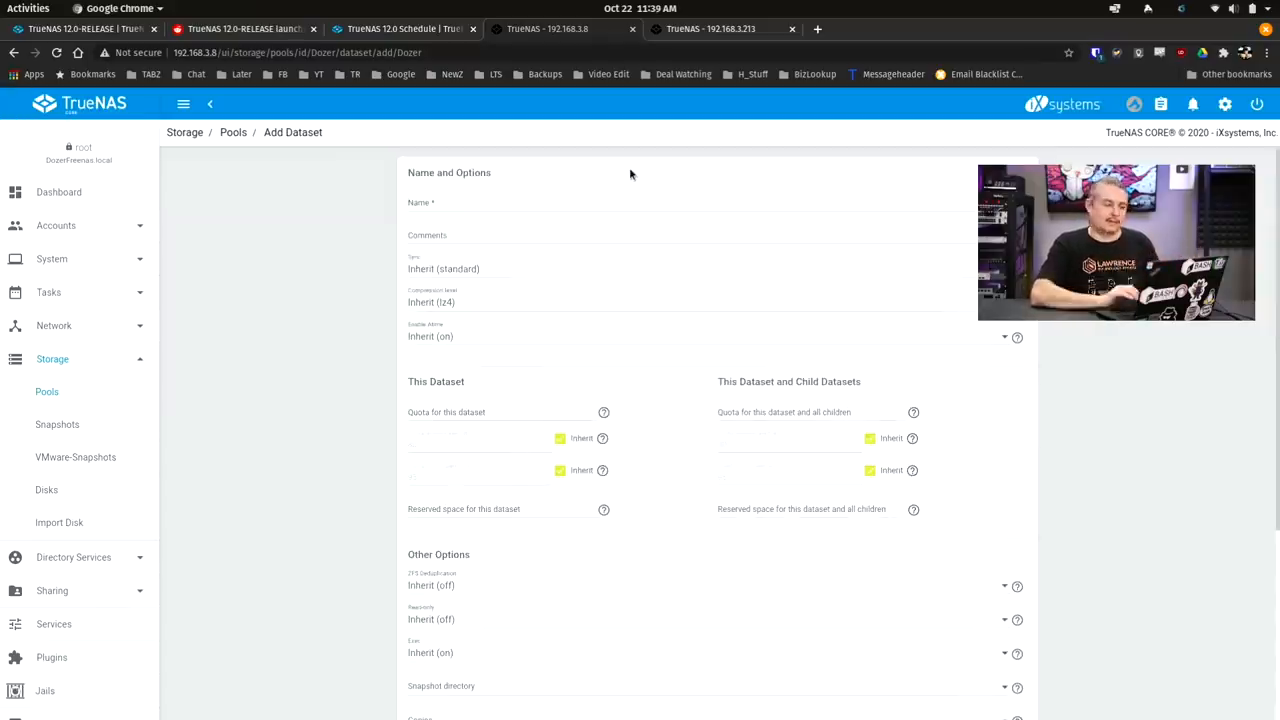
mouse_move(84, 28)
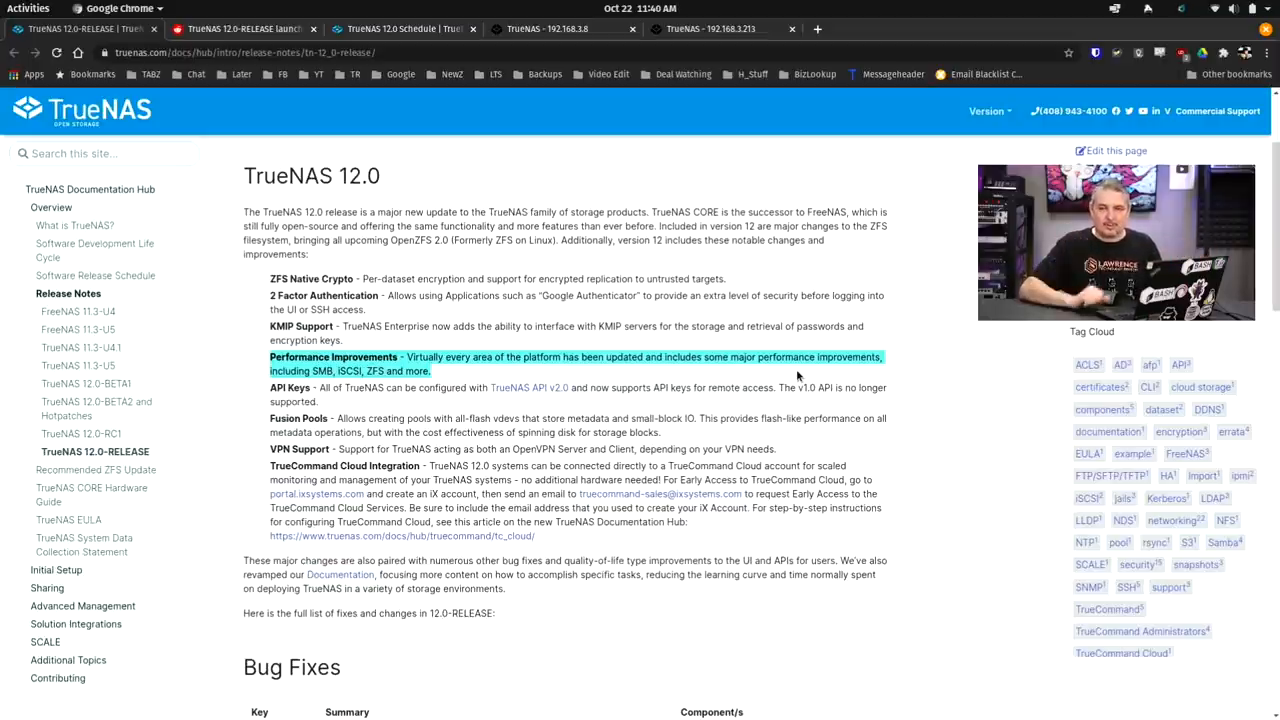
mouse_move(892, 442)
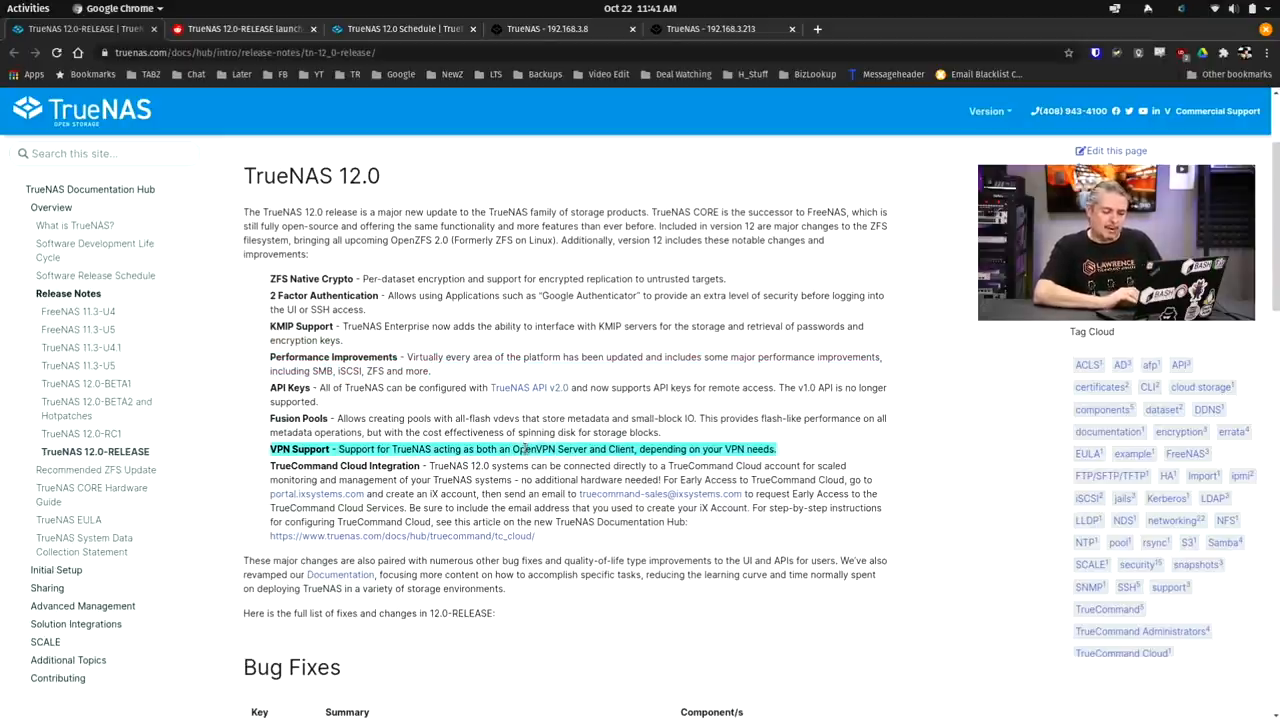
mouse_move(1026, 508)
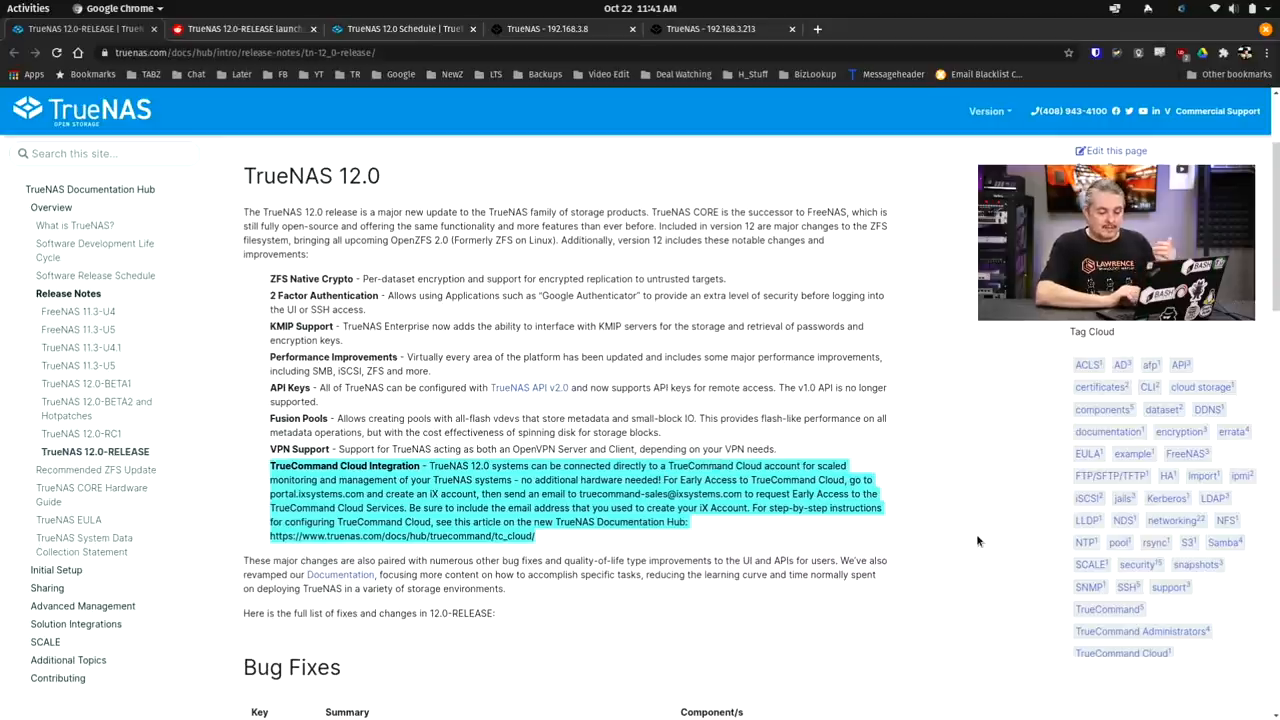
Scroll the 12.0 release notes to bring the Known Issues table into view
scroll("down", 3)
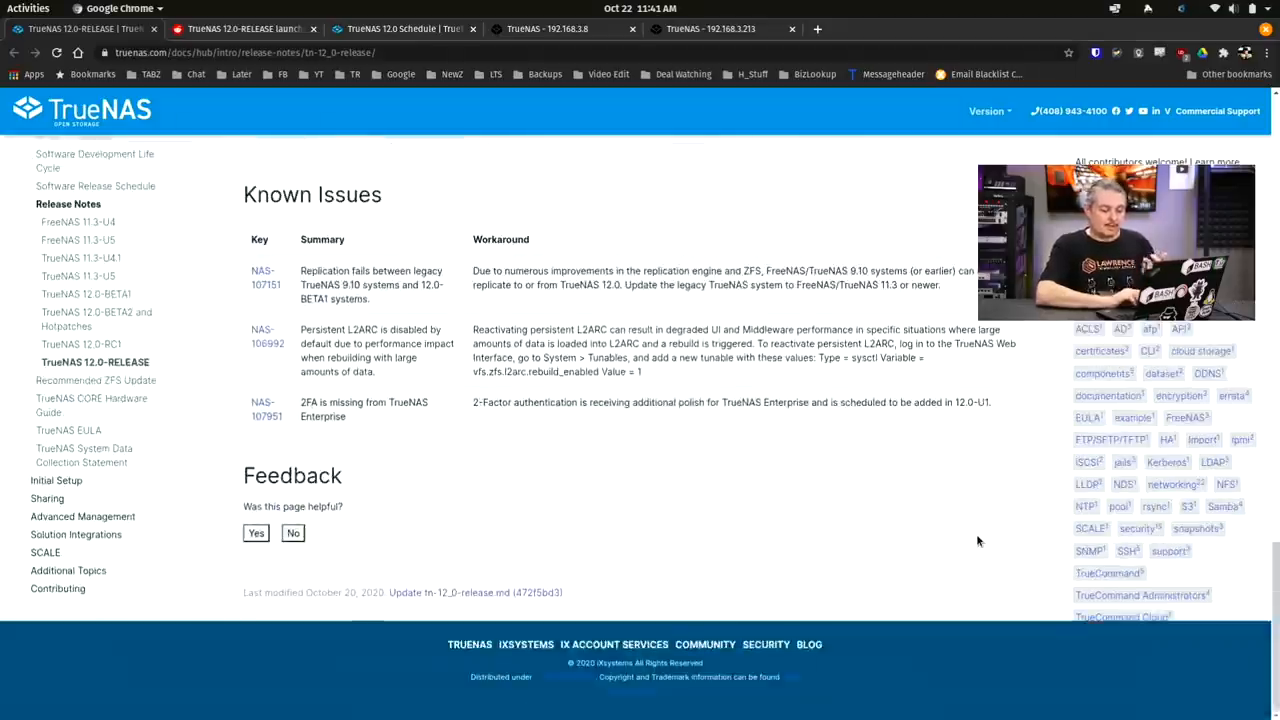
scroll("up", 3)
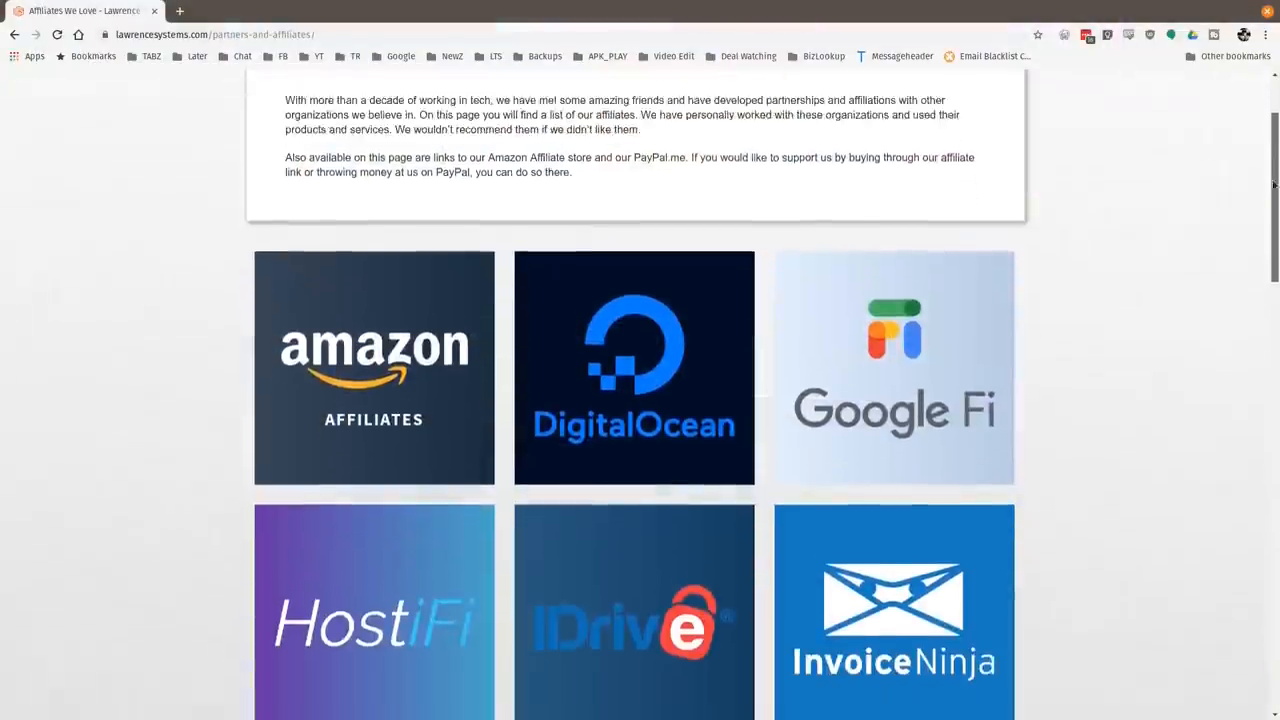
Scroll down the affiliates page to reveal Linode, Netgate, Private Internet Access and TubeBuddy tiles
scroll("down", 3)
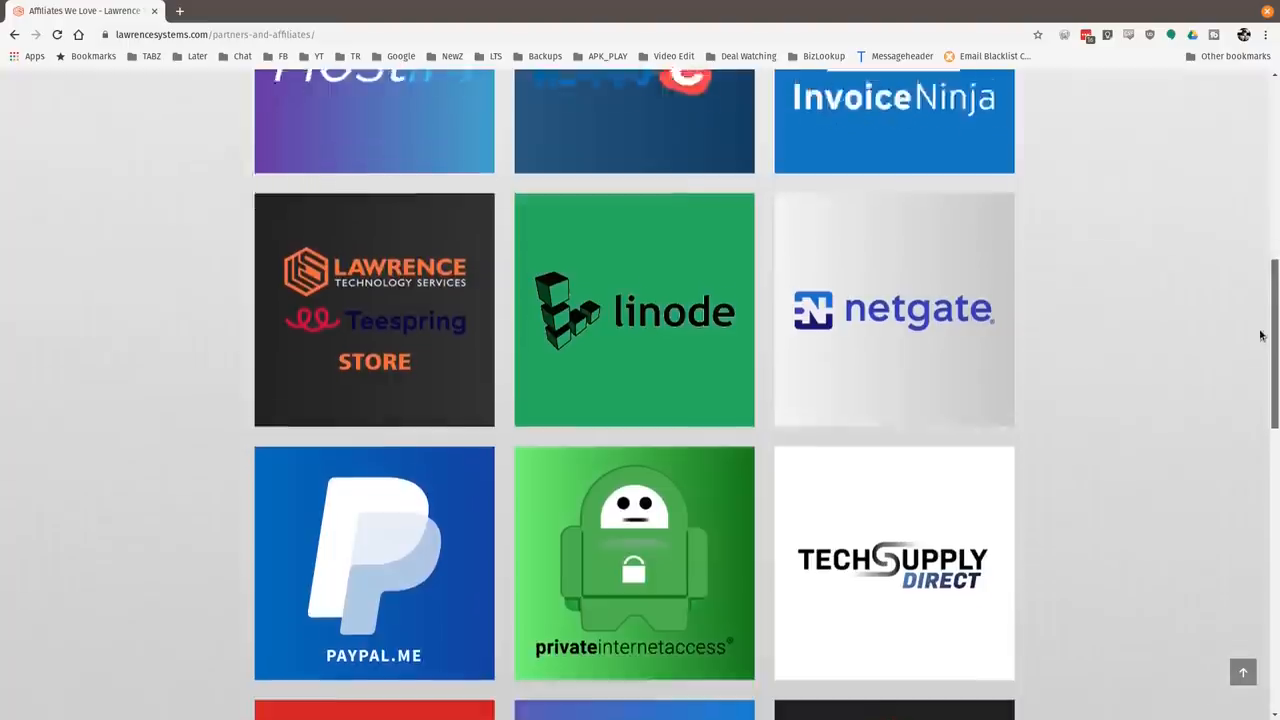
scroll("down", 3)
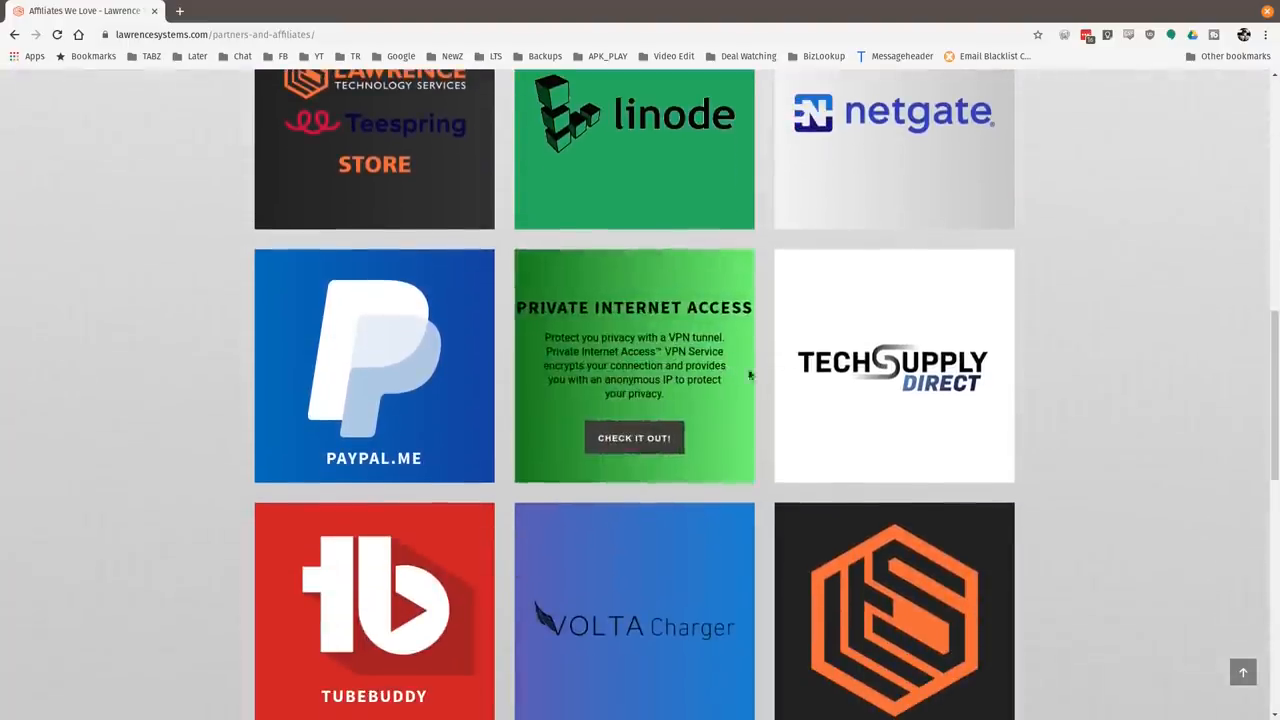